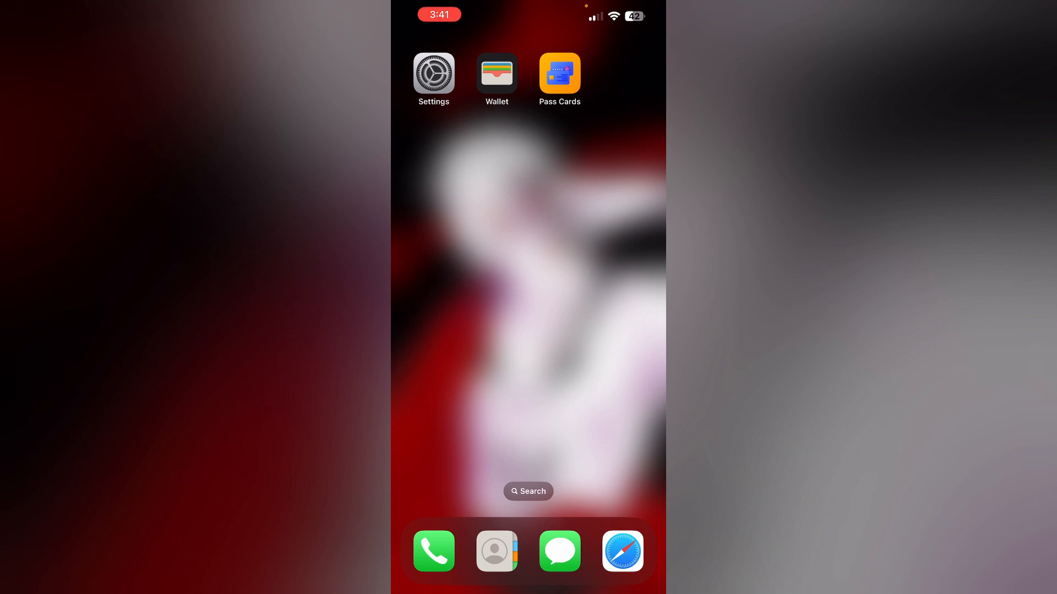
# Step: Launch Pass Cards, view the empty All passes list, and start adding a new card
pyautogui.click(496, 72)
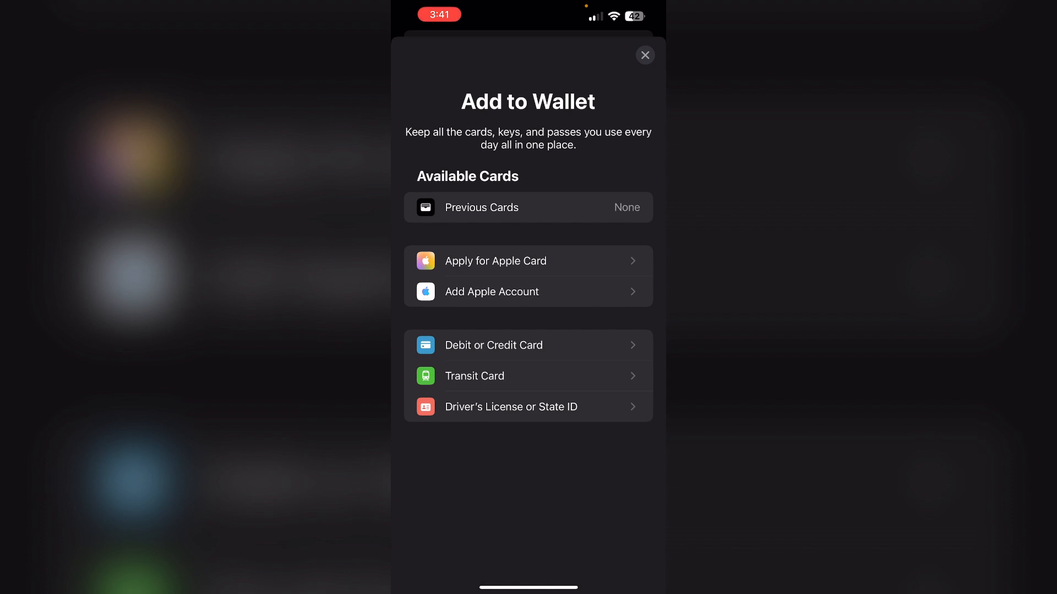
pyautogui.click(643, 55)
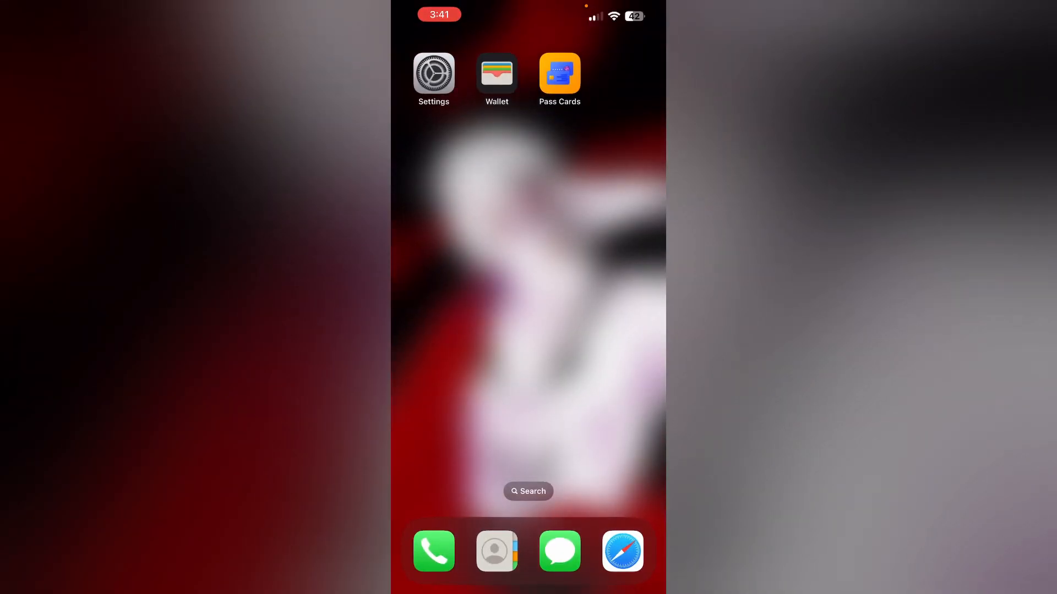
pyautogui.click(559, 72)
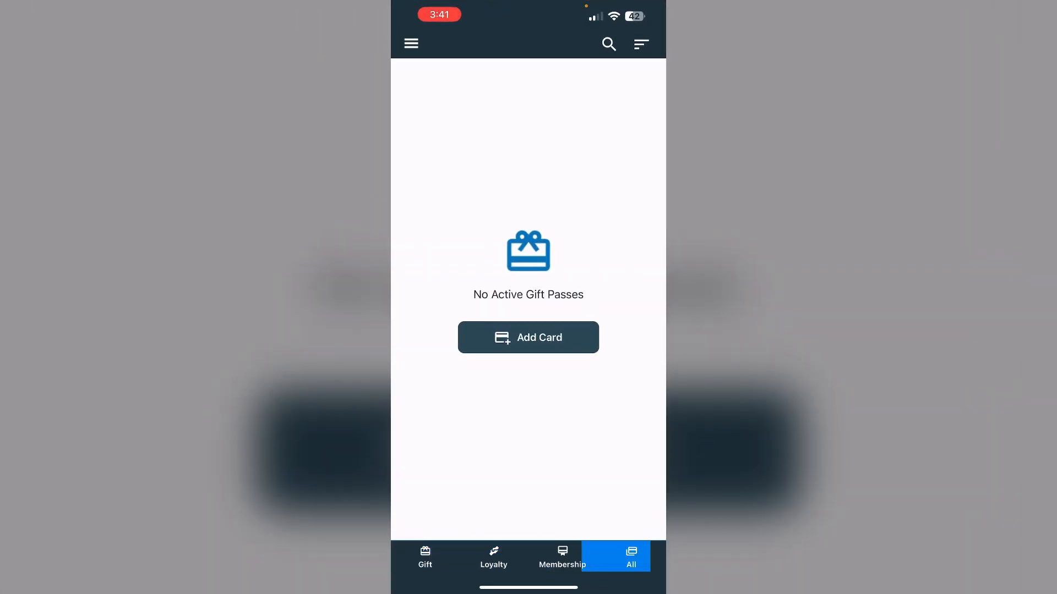
pyautogui.click(631, 556)
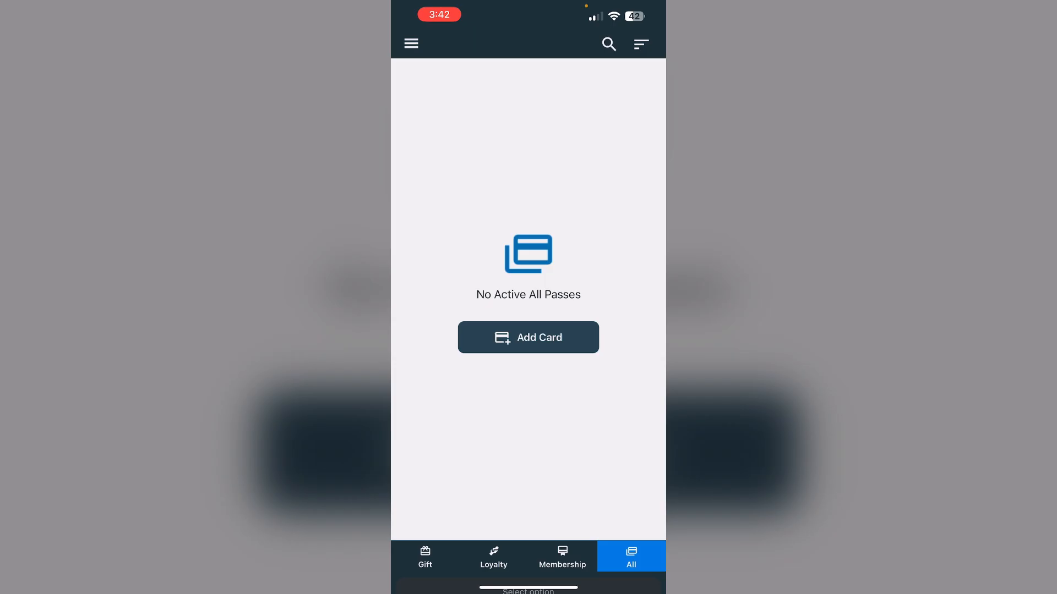
pyautogui.click(528, 336)
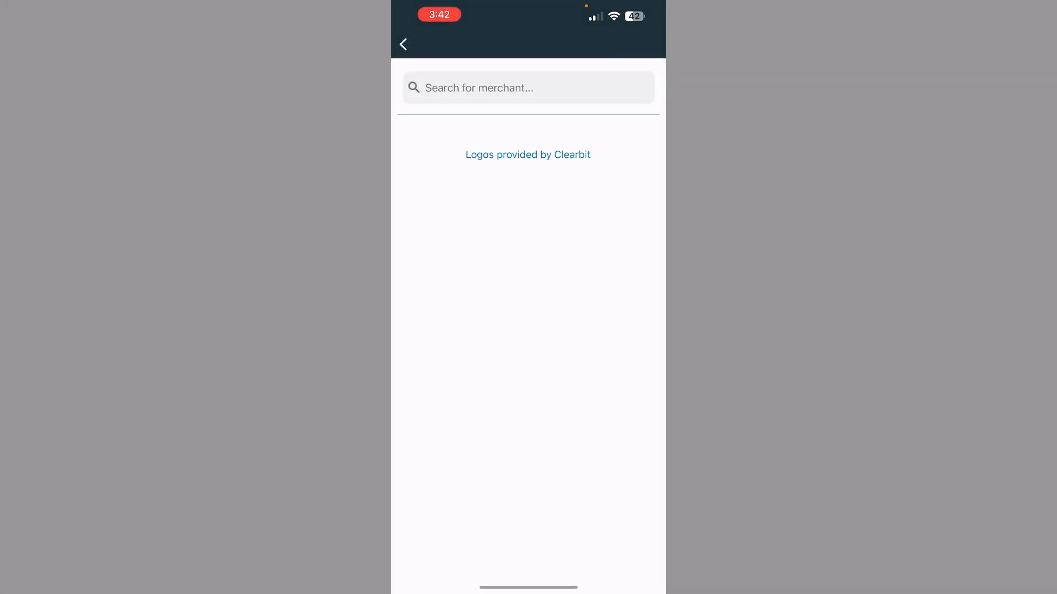
# Step: Search 'Vanill', pick Vanilla Visa as the merchant, and cancel the Get Barcode sheet
pyautogui.write('v')
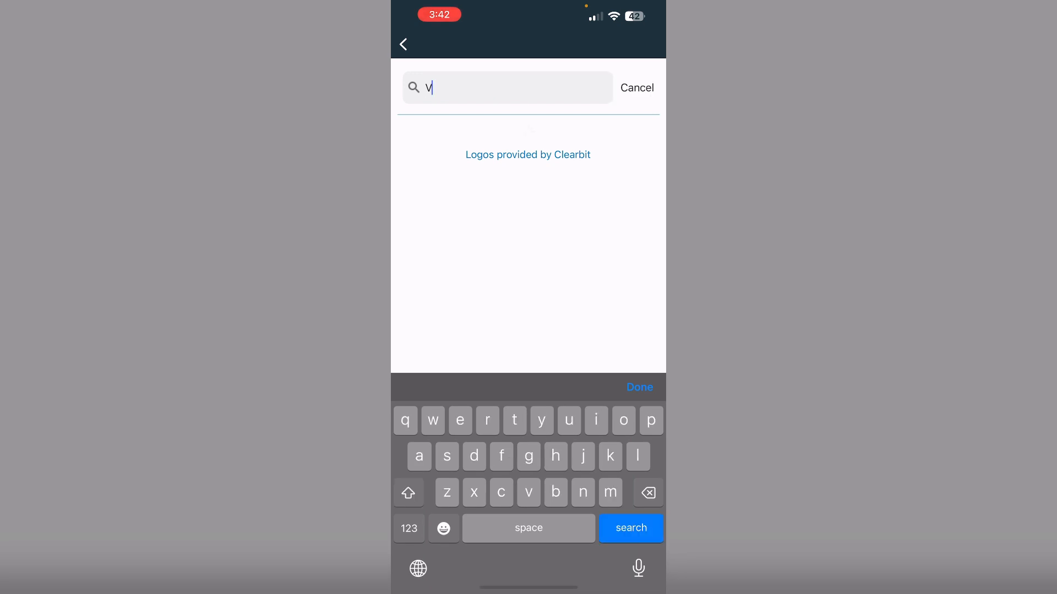
pyautogui.write('anill')
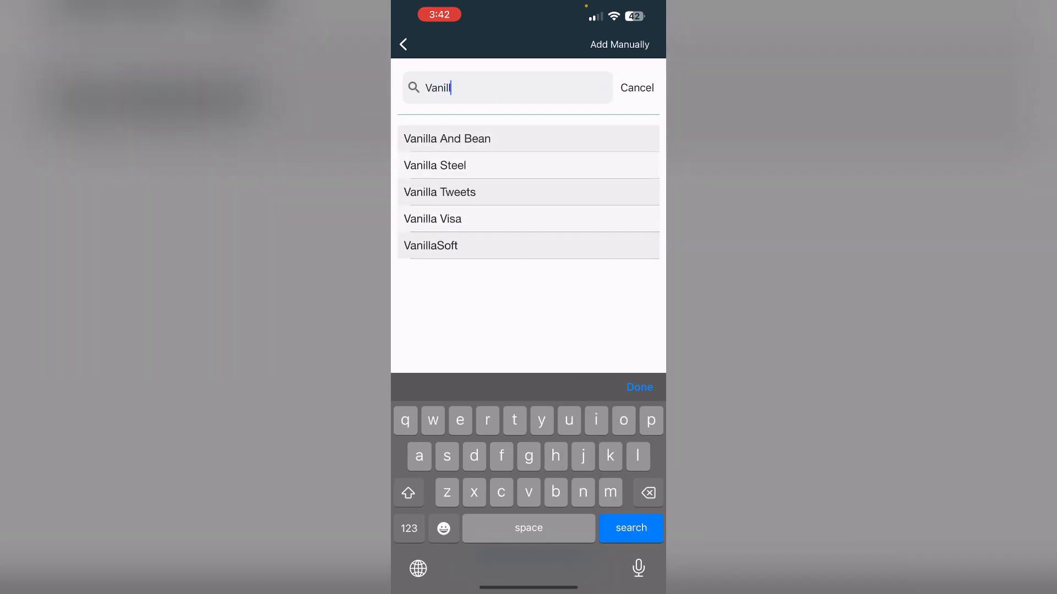
pyautogui.click(432, 219)
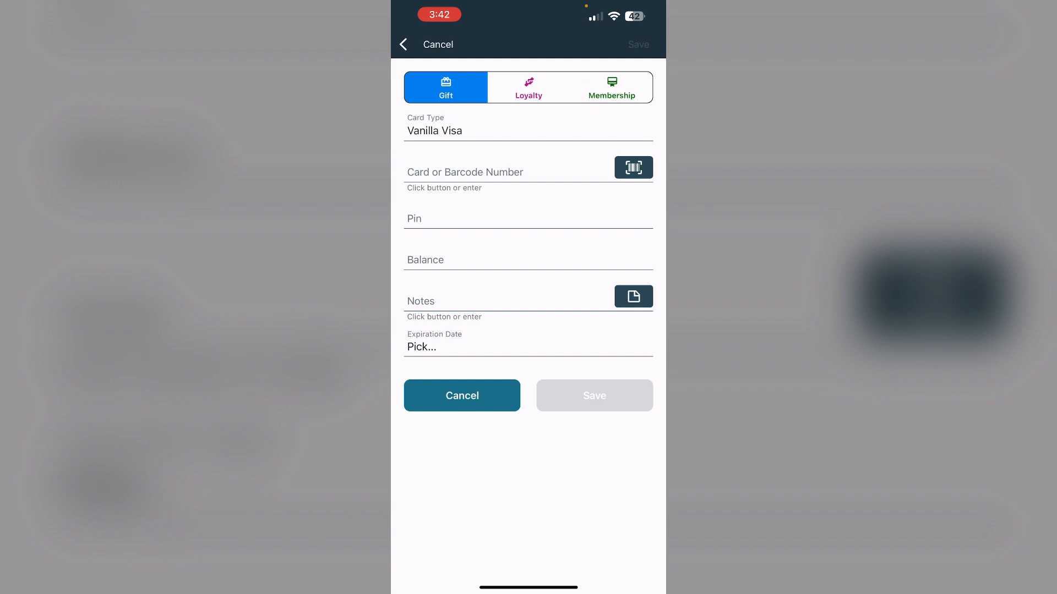
pyautogui.click(633, 168)
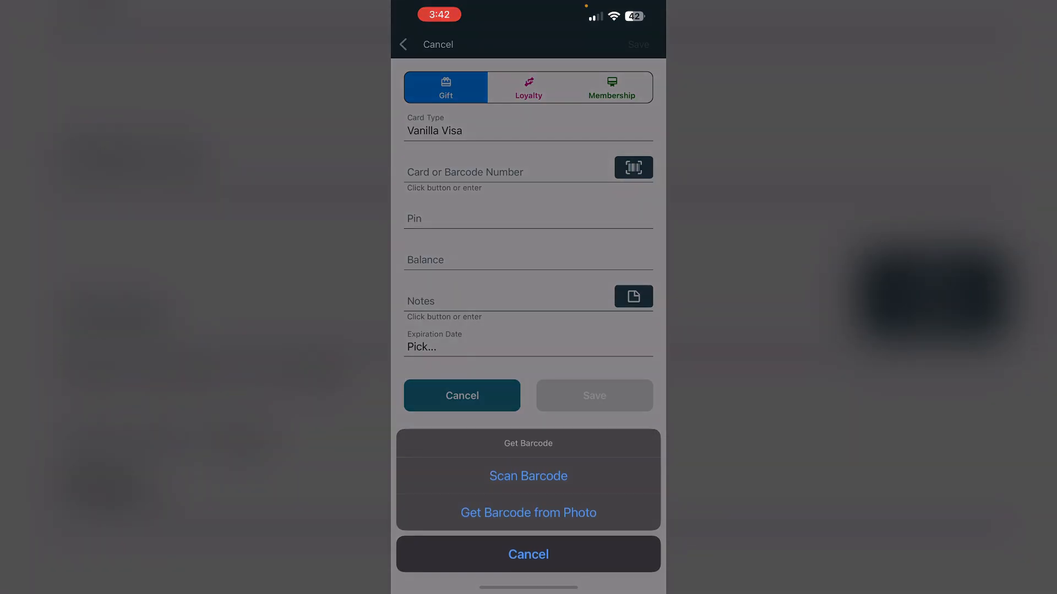
pyautogui.click(528, 554)
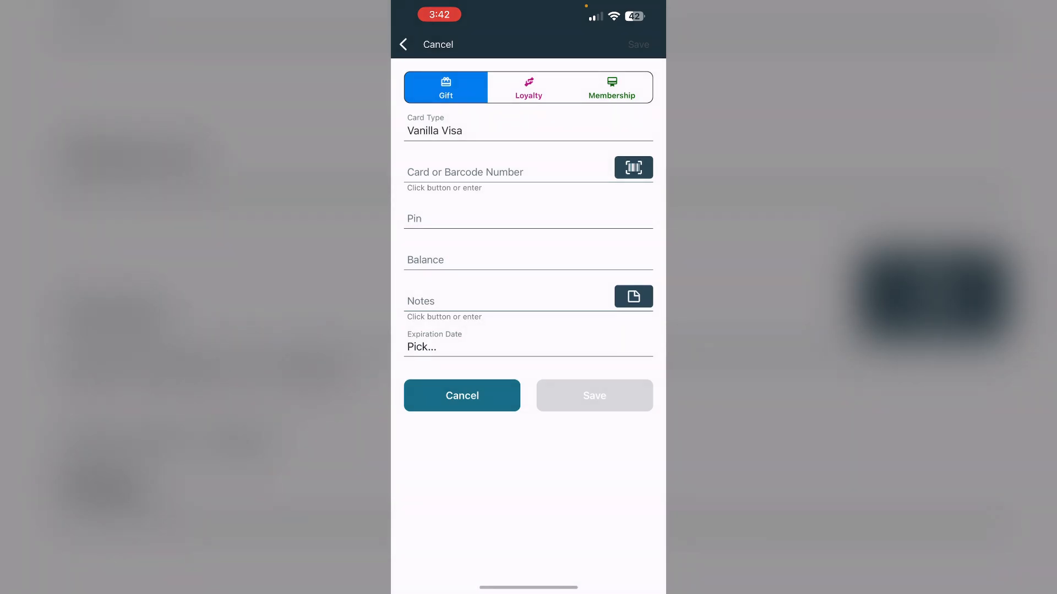